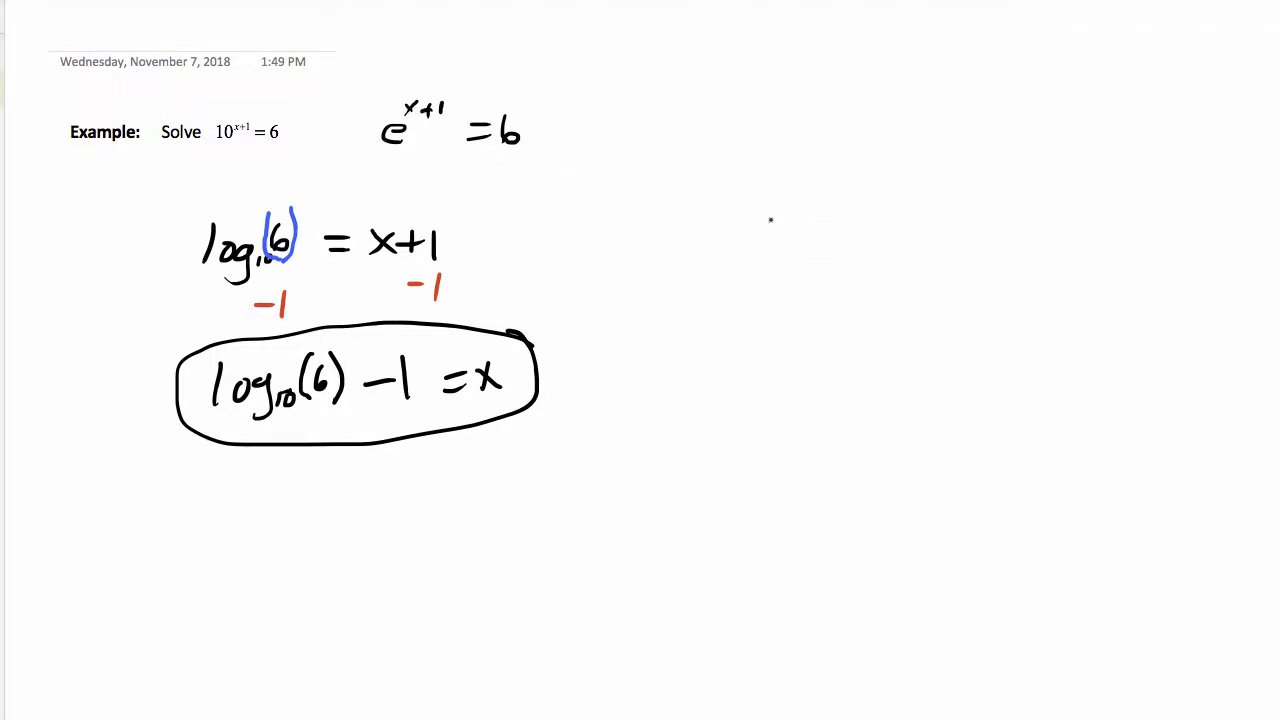
Ink 'ln' to the right of the boxed log10(6)-1=x solution
{"action": "left_click_drag", "start_coordinate": [760, 210], "coordinate": [990, 240]}
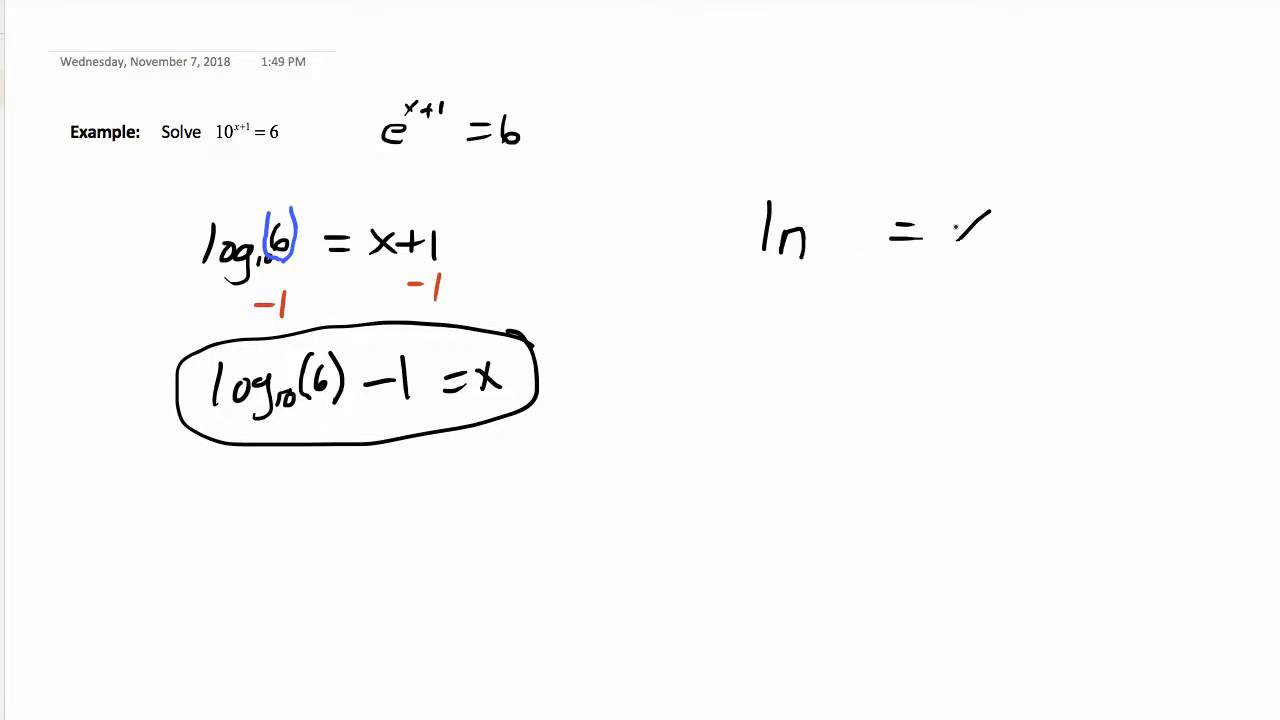
Complete the inked equation ln6 = x+1 by writing '= x+1' and '6'
{"action": "type", "text": "x+1"}
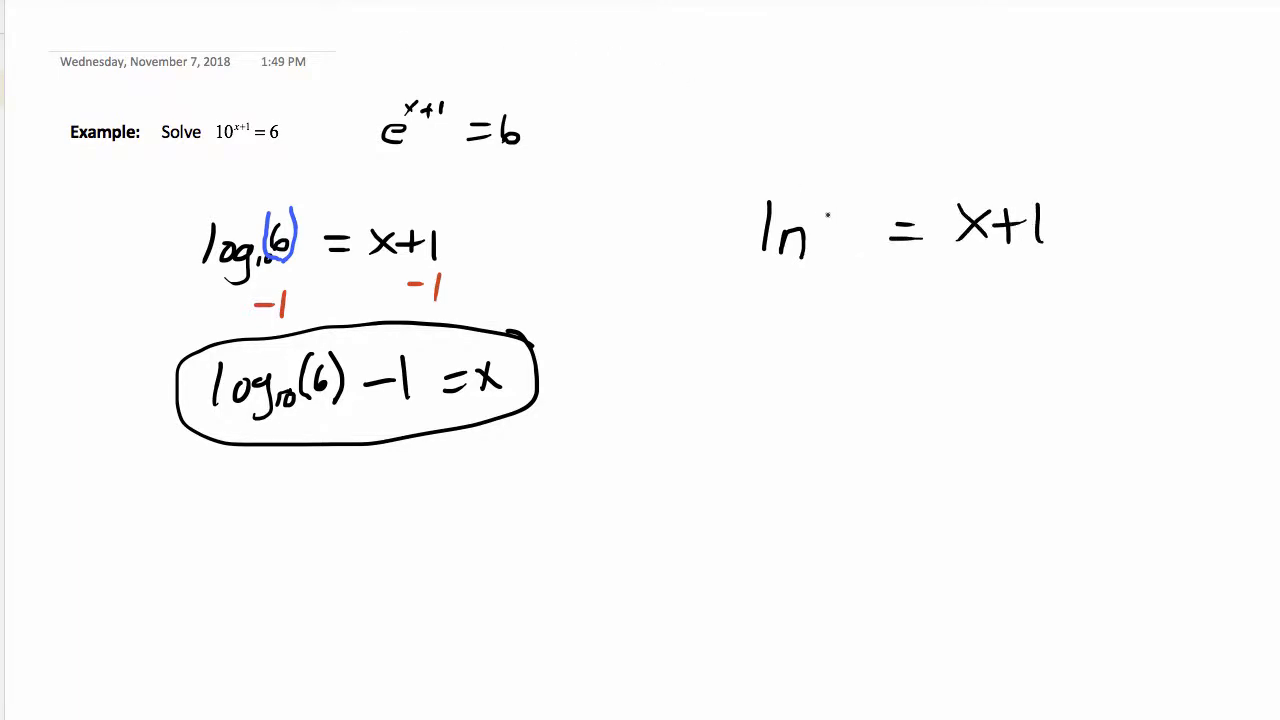
{"action": "type", "text": "6"}
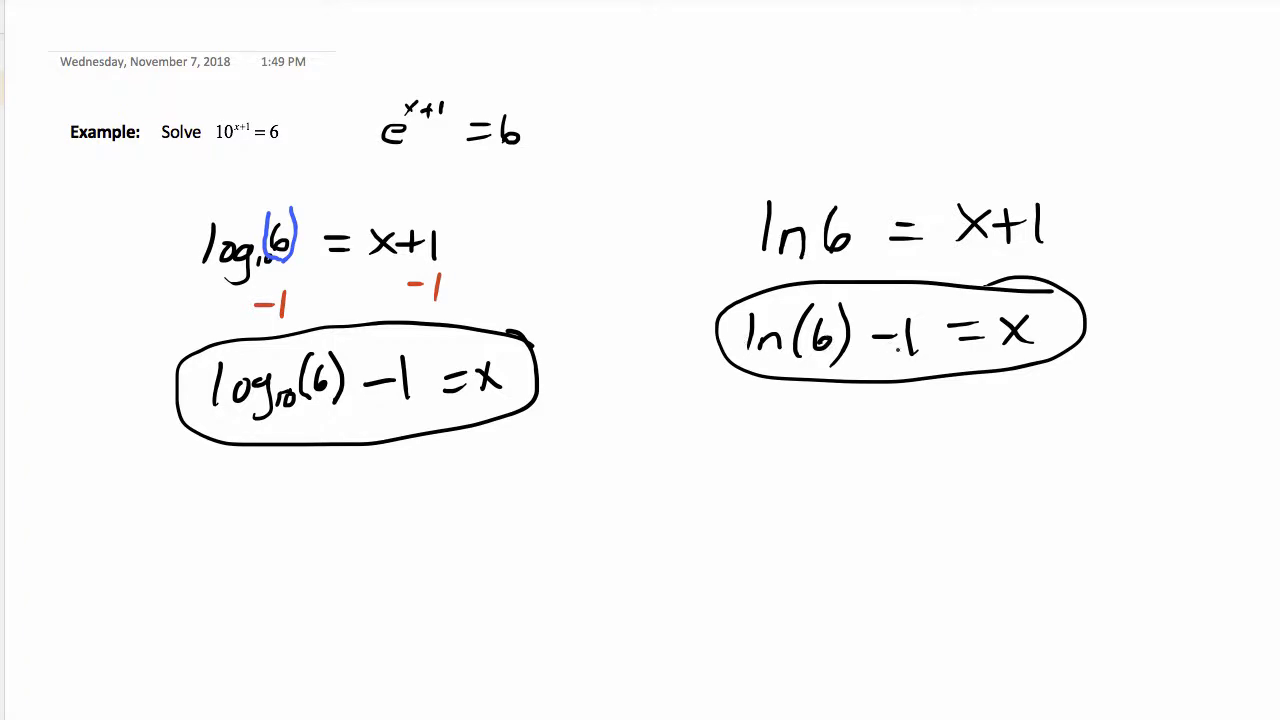
{"action": "mouse_move", "coordinate": [900, 536]}
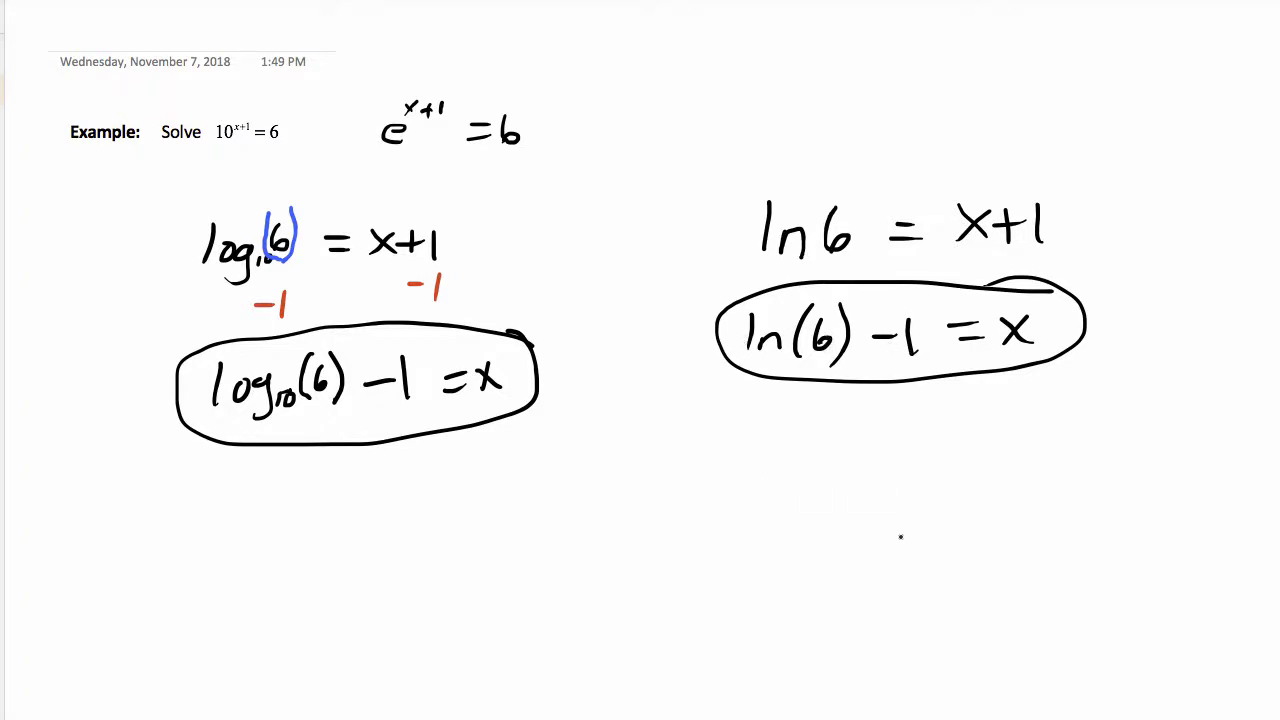